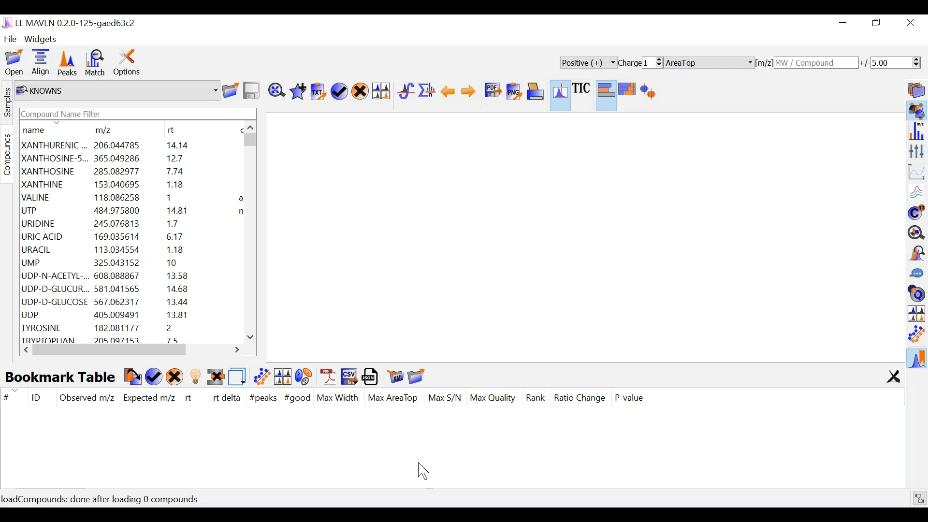
# Load all the 091215 mzXML sample files from exampleProject
pyautogui.click(56, 327)
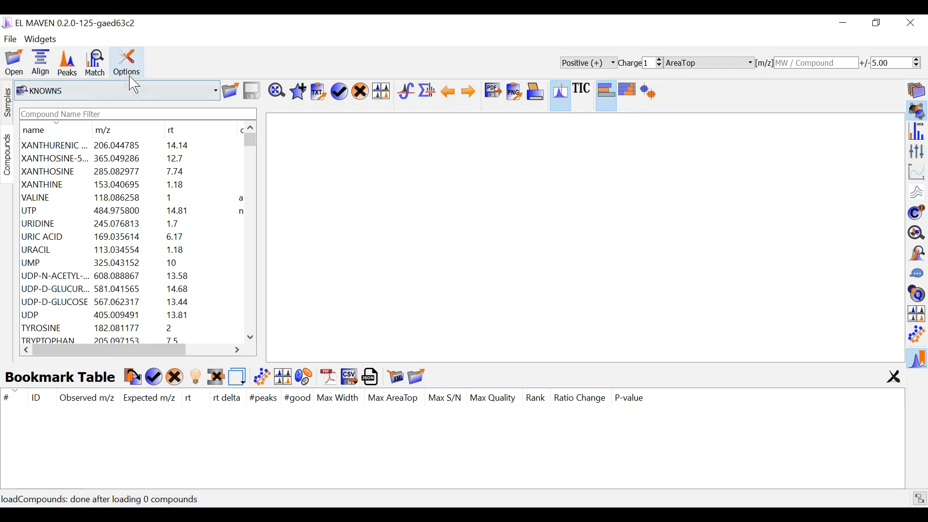
pyautogui.moveTo(126, 62)
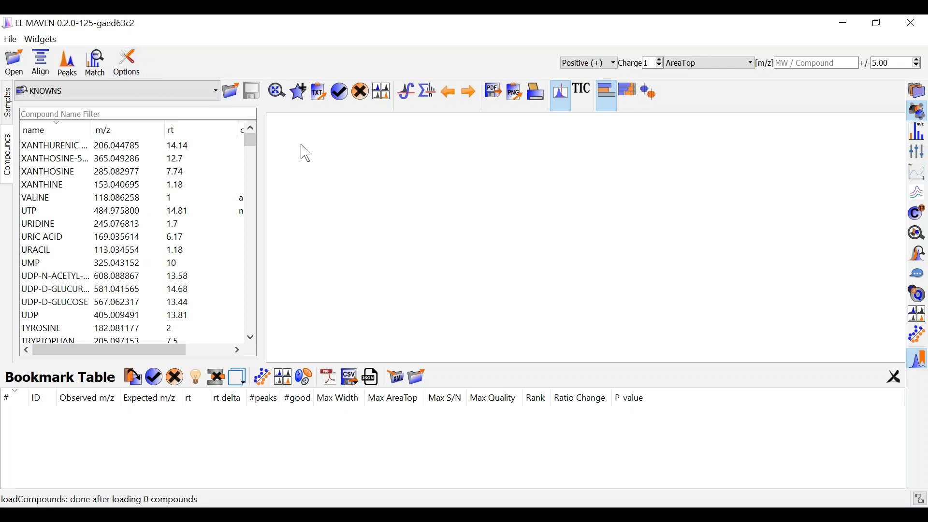
pyautogui.click(42, 237)
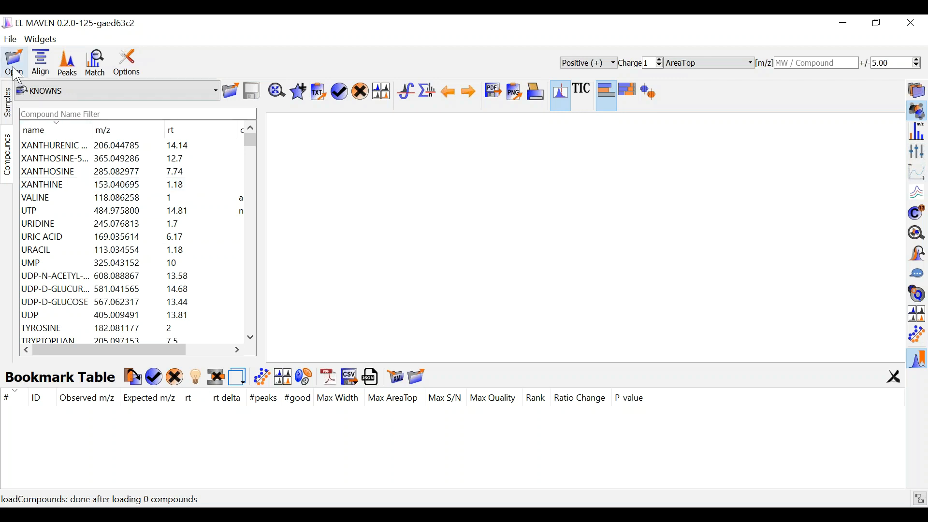
pyautogui.click(13, 59)
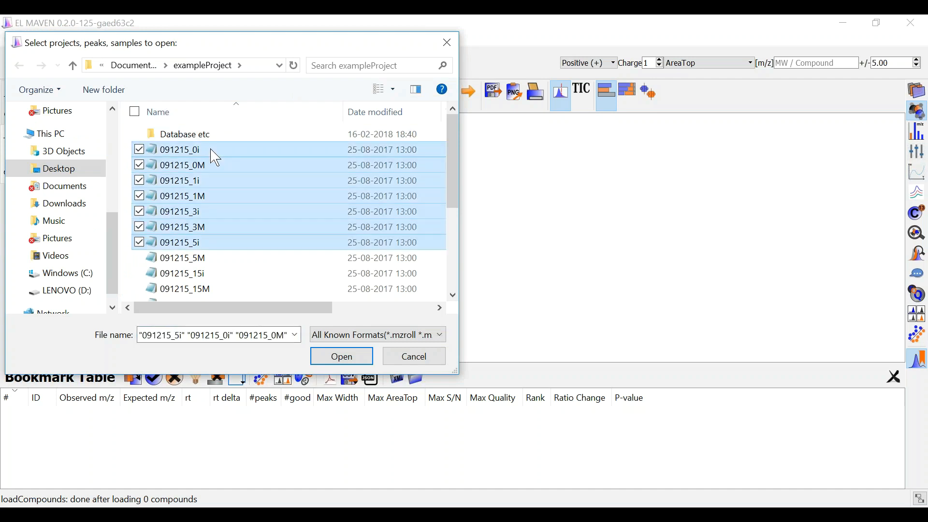
pyautogui.scroll(-3)
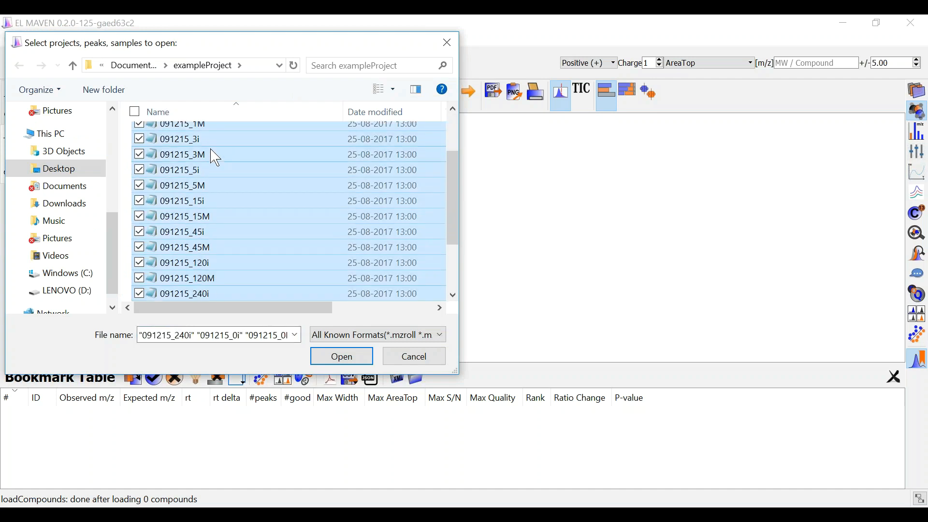
pyautogui.scroll(-3)
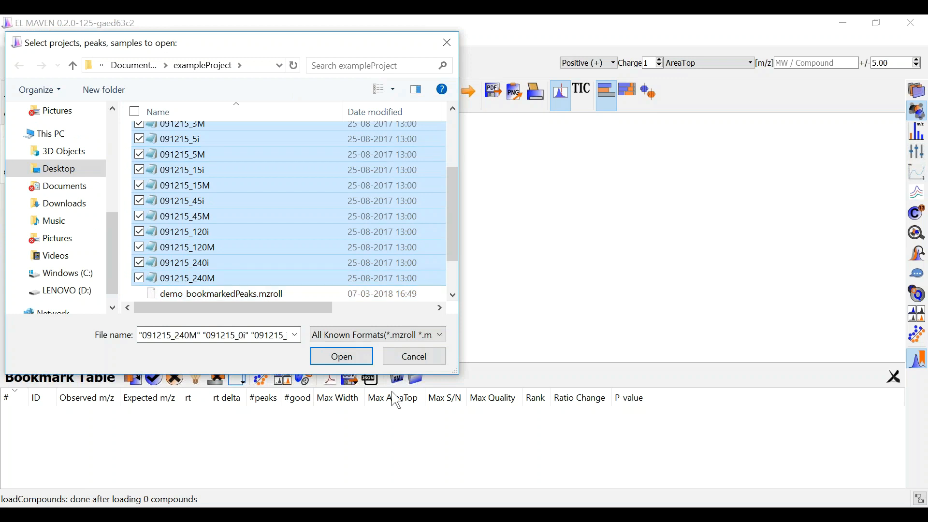
pyautogui.click(341, 355)
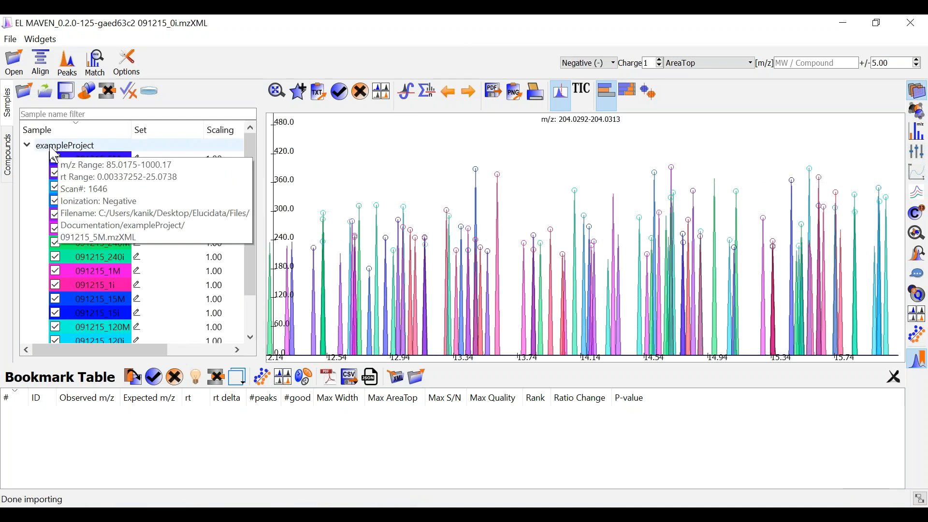
pyautogui.click(9, 39)
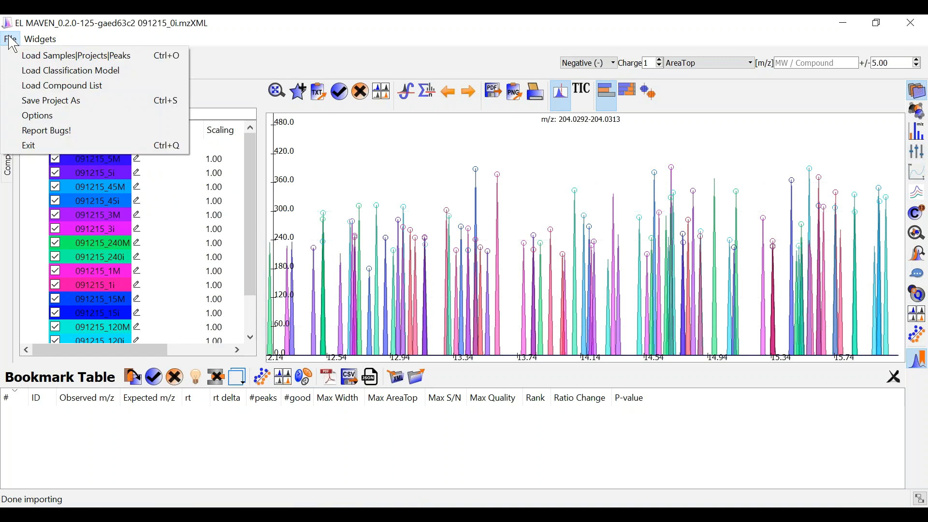
pyautogui.moveTo(77, 55)
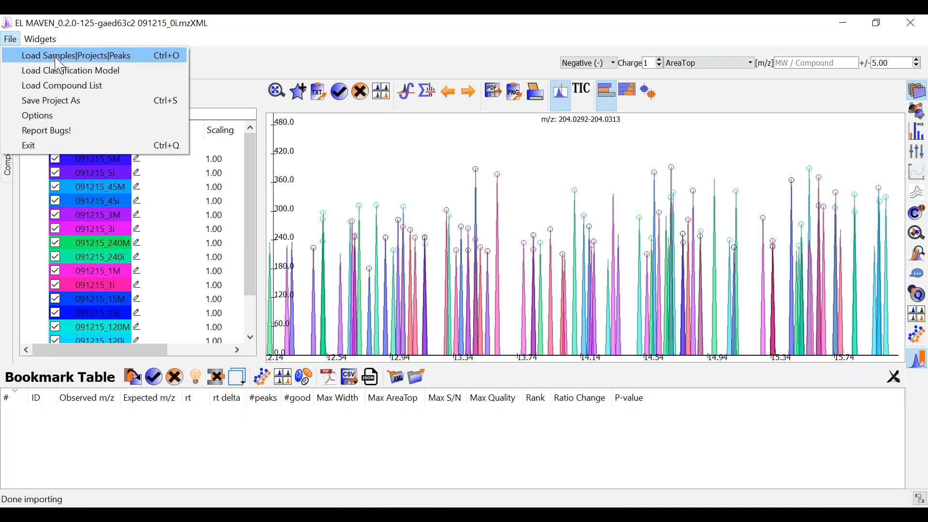
pyautogui.moveTo(121, 49)
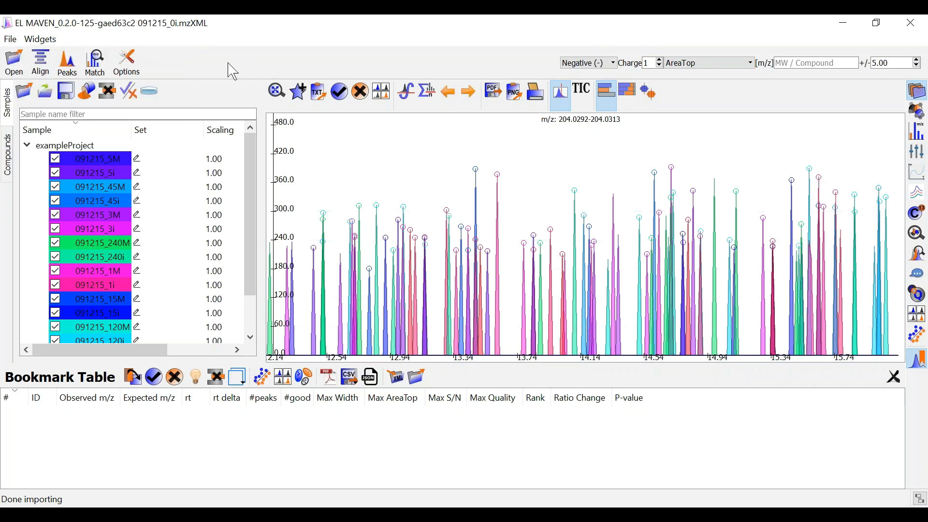
# Show the compound database list and bring up the compounds file chooser
pyautogui.click(8, 142)
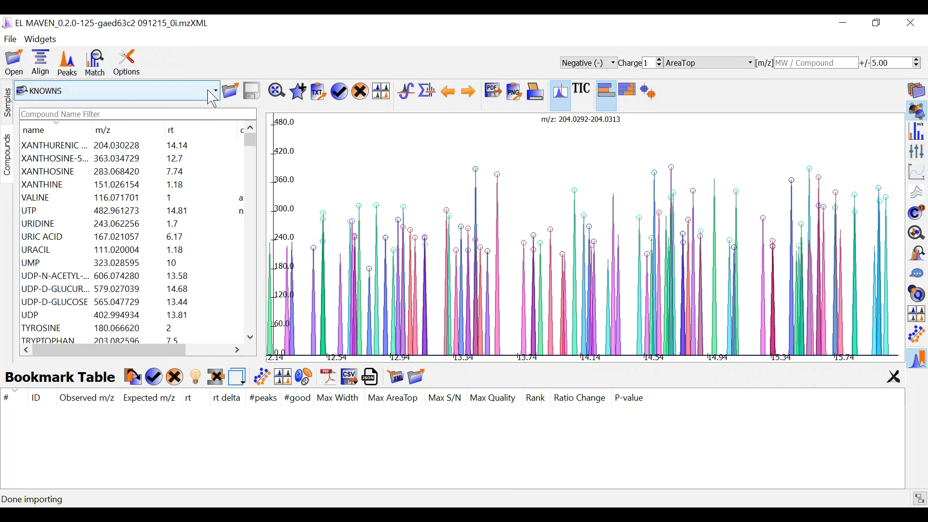
pyautogui.click(214, 90)
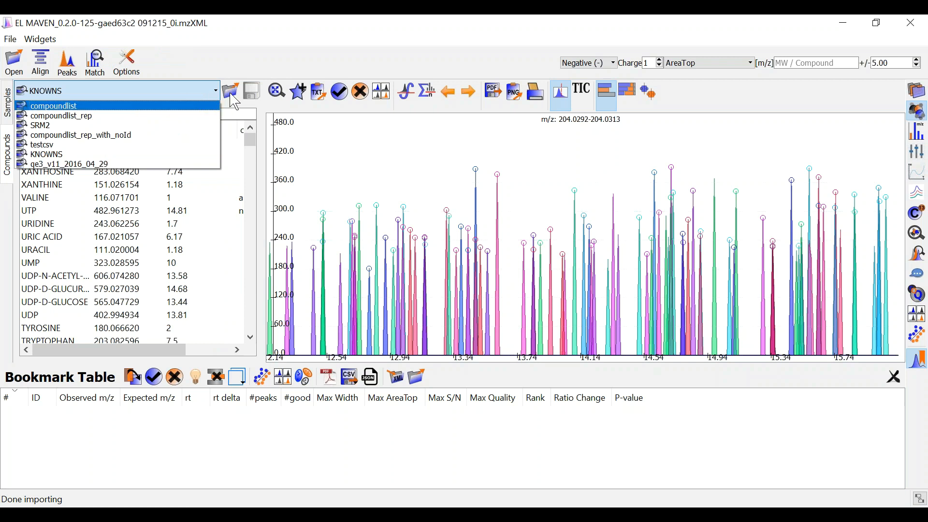
pyautogui.click(229, 91)
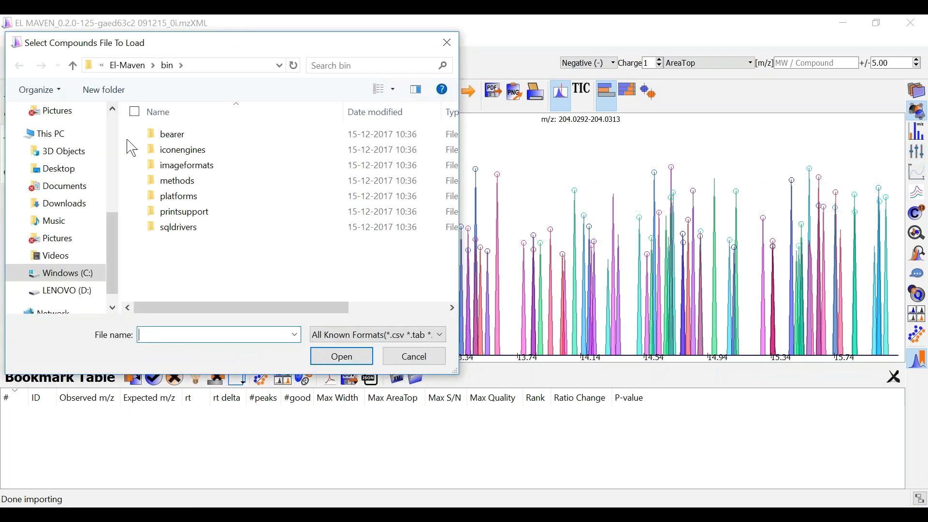
pyautogui.moveTo(339, 292)
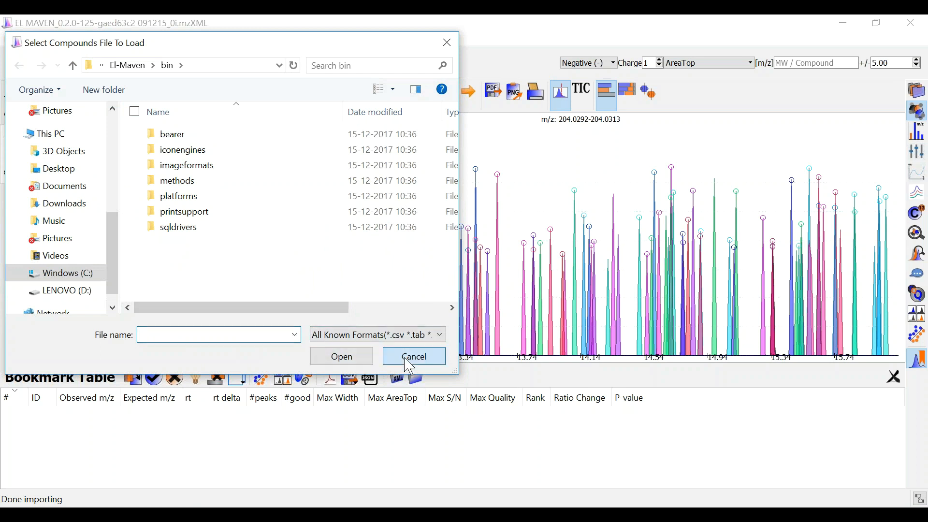
# Cancel the compounds file chooser without loading anything
pyautogui.click(413, 355)
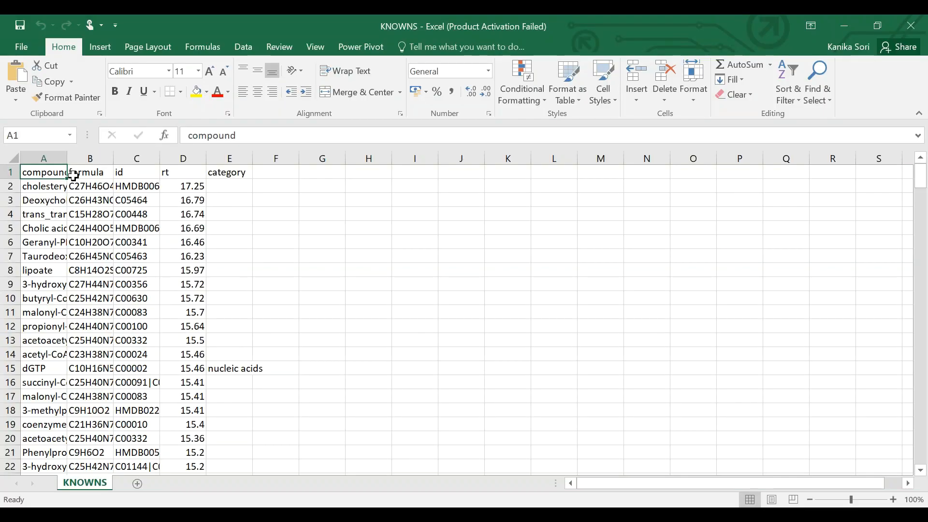
pyautogui.moveTo(108, 177)
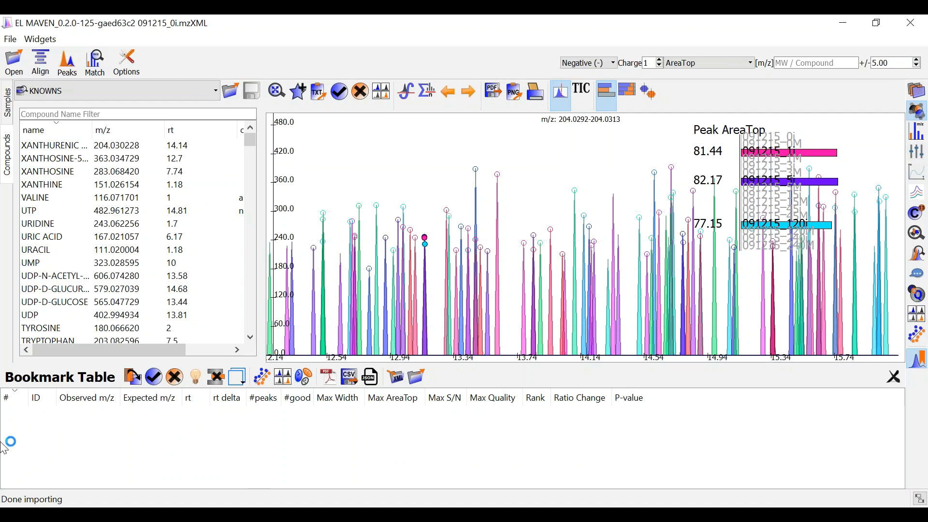
# Switch to the Samples panel listing the loaded samples
pyautogui.click(8, 97)
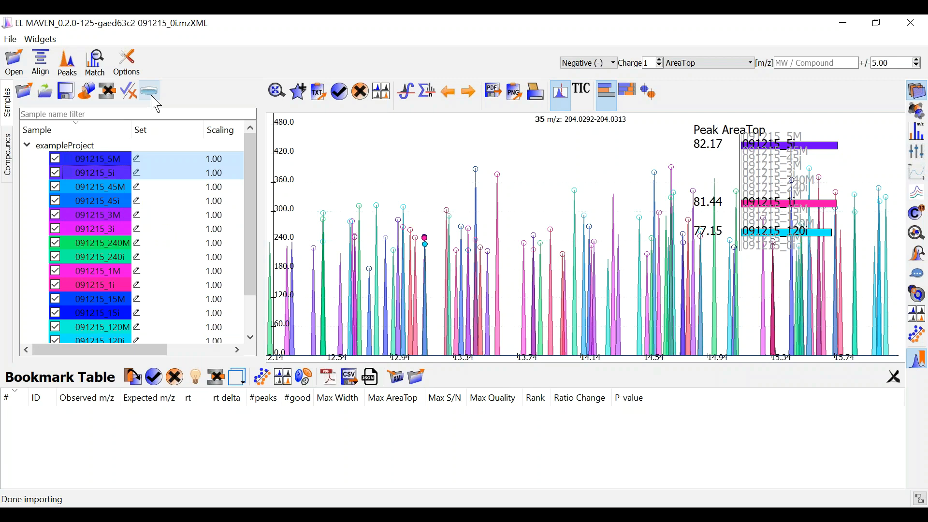
pyautogui.moveTo(148, 90)
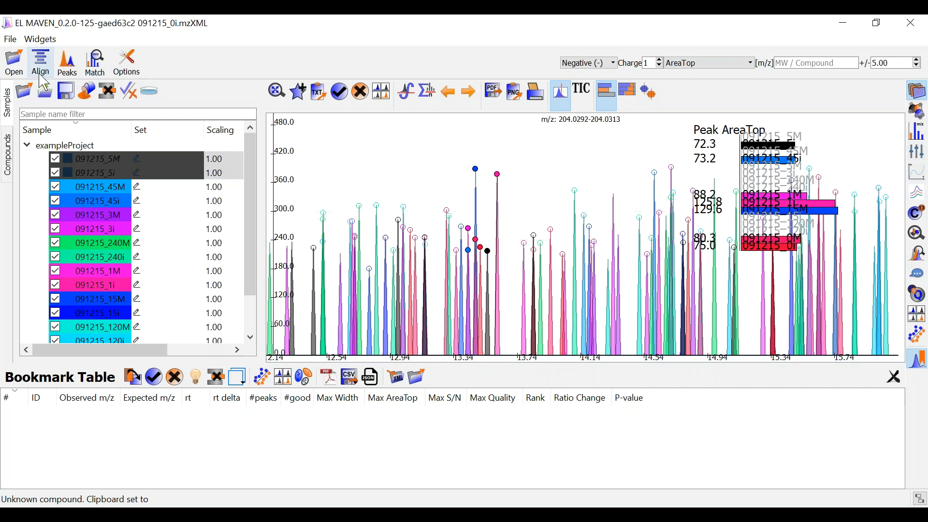
pyautogui.moveTo(40, 62)
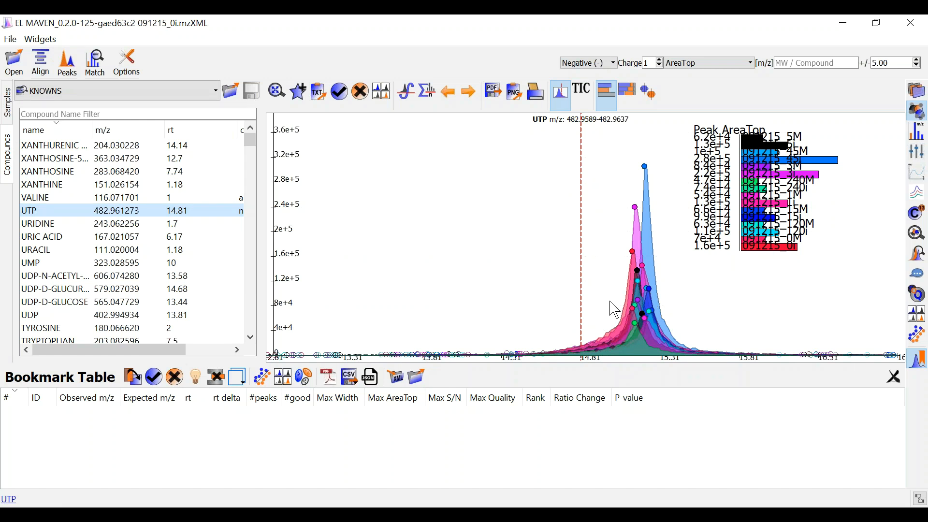
pyautogui.moveTo(661, 366)
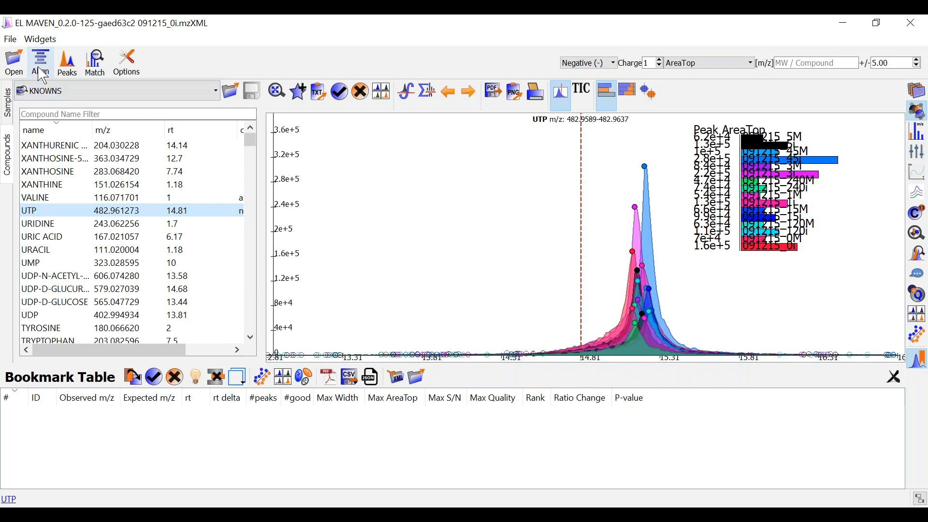
# Align the samples with Compound Database Search using the KNOWNS database
pyautogui.click(39, 62)
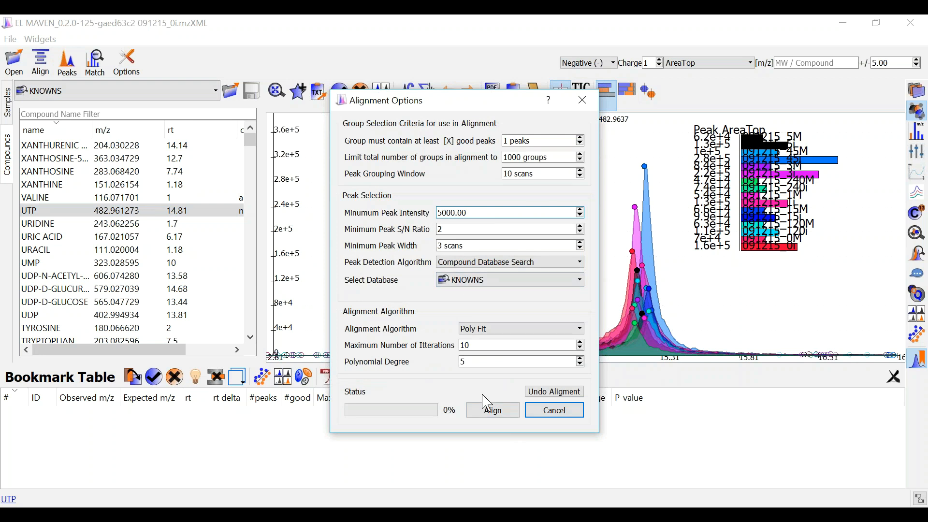
pyautogui.click(492, 409)
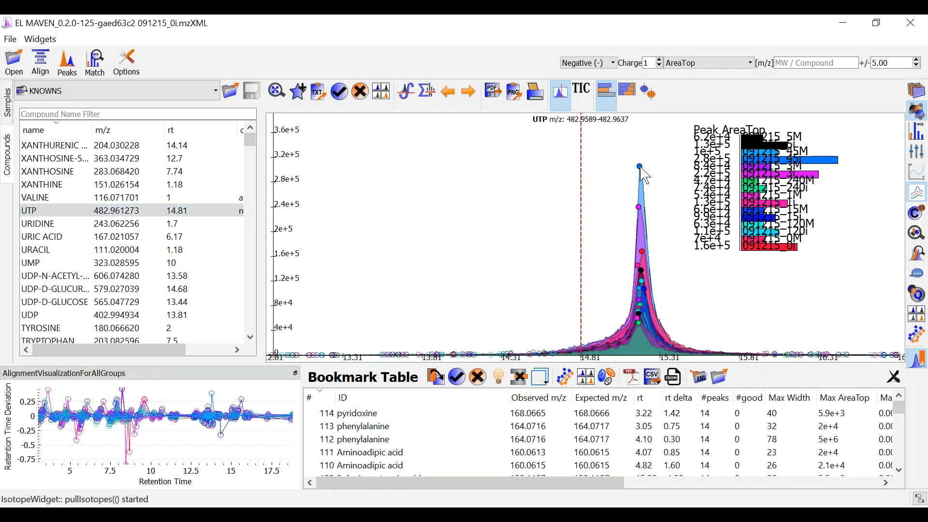
pyautogui.moveTo(100, 426)
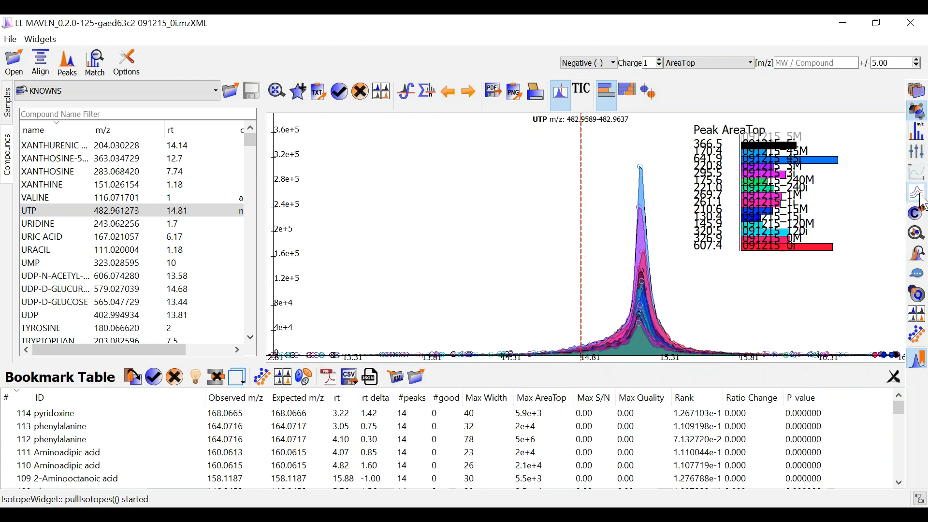
pyautogui.moveTo(126, 56)
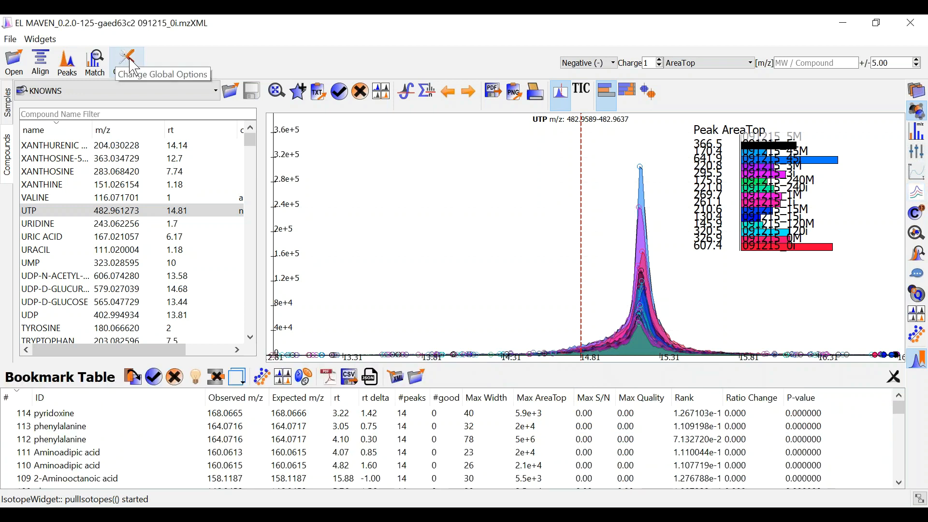
pyautogui.click(125, 59)
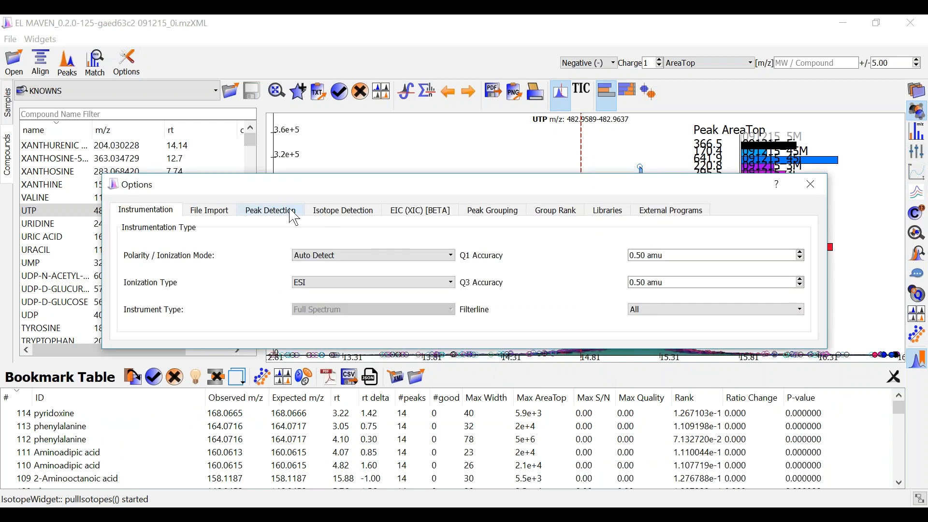
pyautogui.click(270, 209)
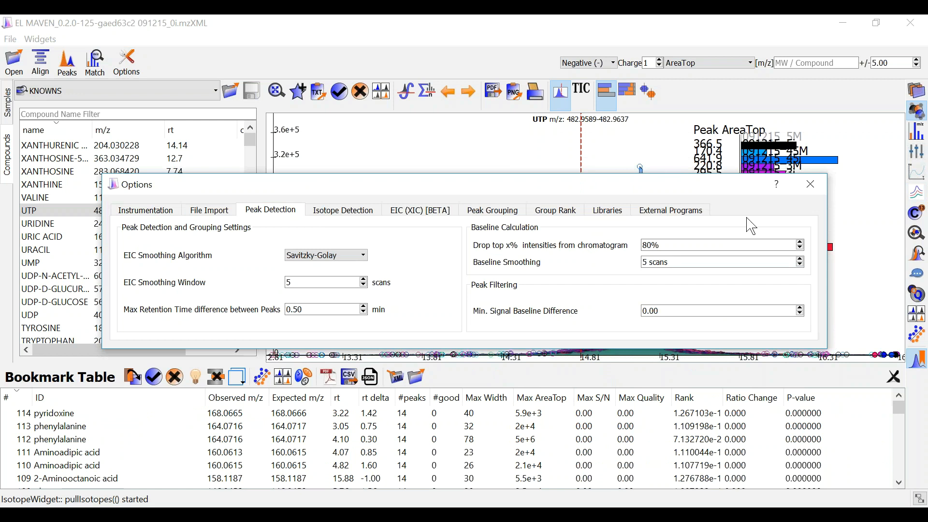
pyautogui.click(809, 184)
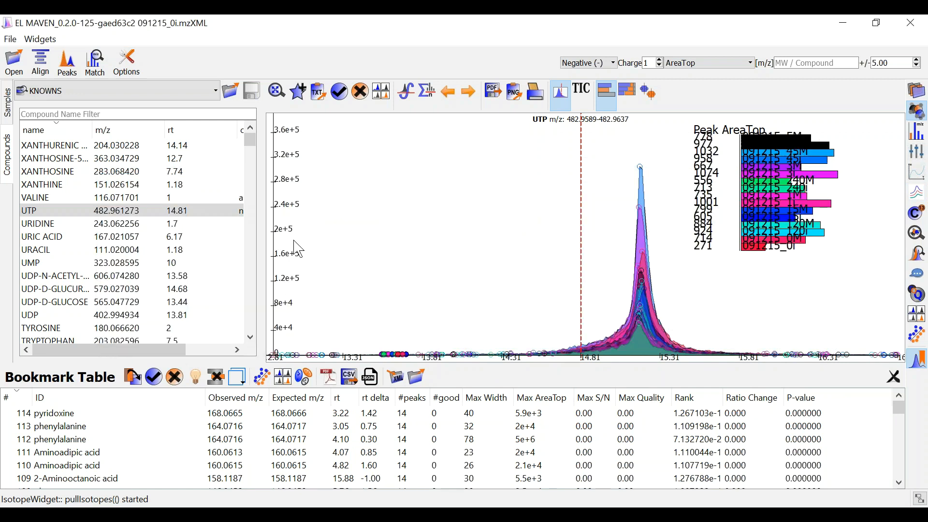
pyautogui.moveTo(915, 132)
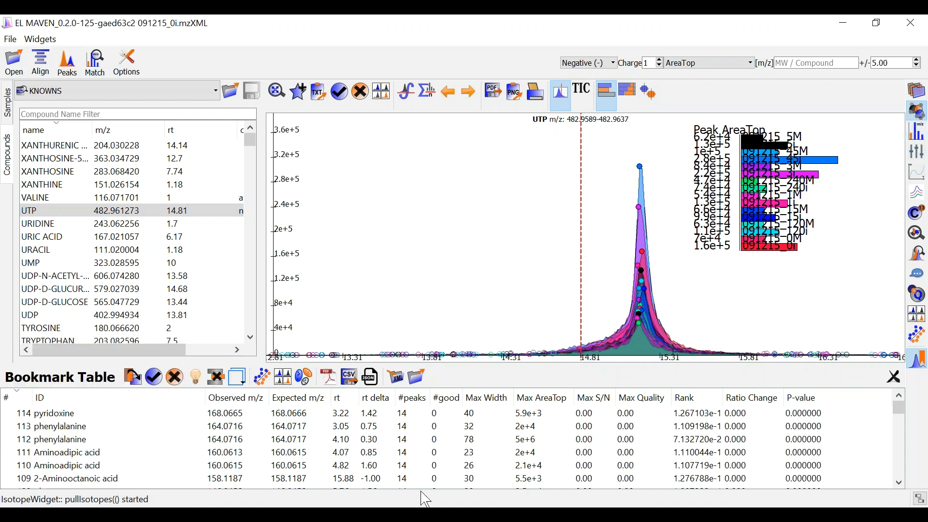
# View the xanthurenic acid chromatogram, then xanthosine-5-phosphate's
pyautogui.click(68, 478)
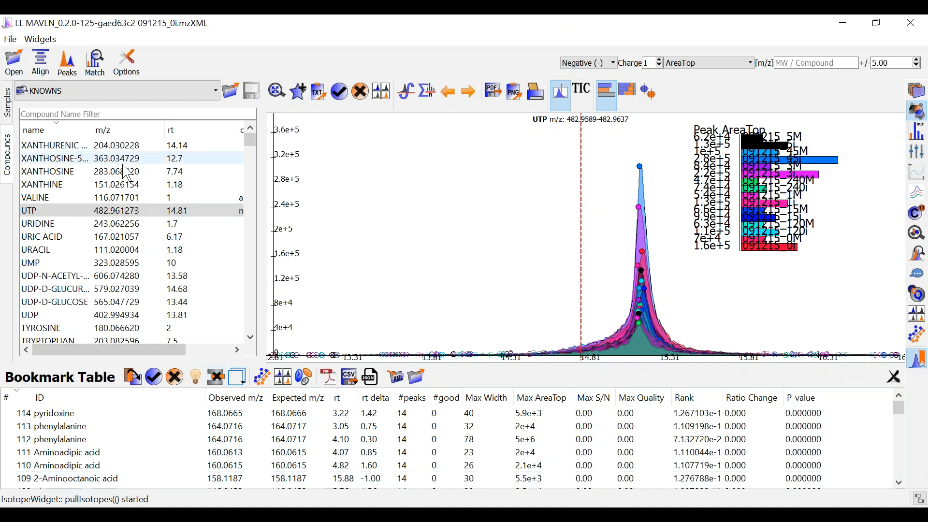
pyautogui.click(53, 145)
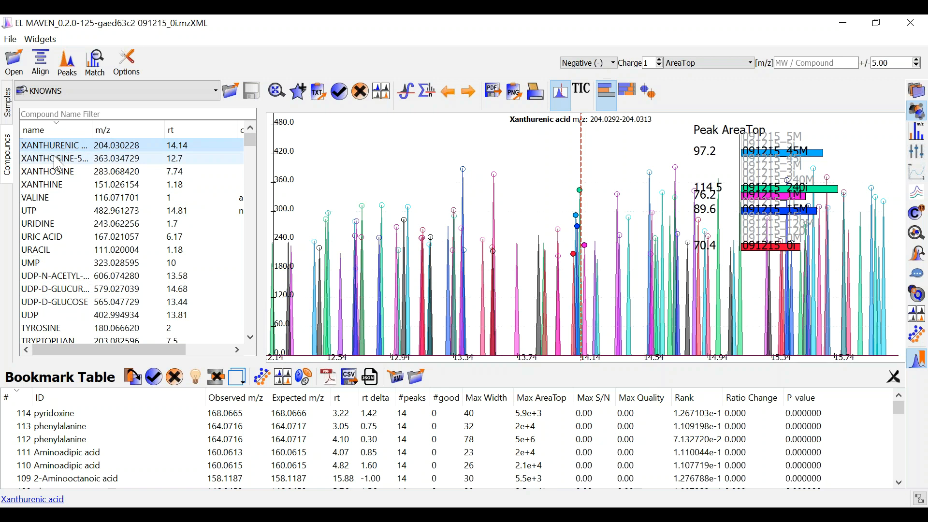
pyautogui.click(54, 158)
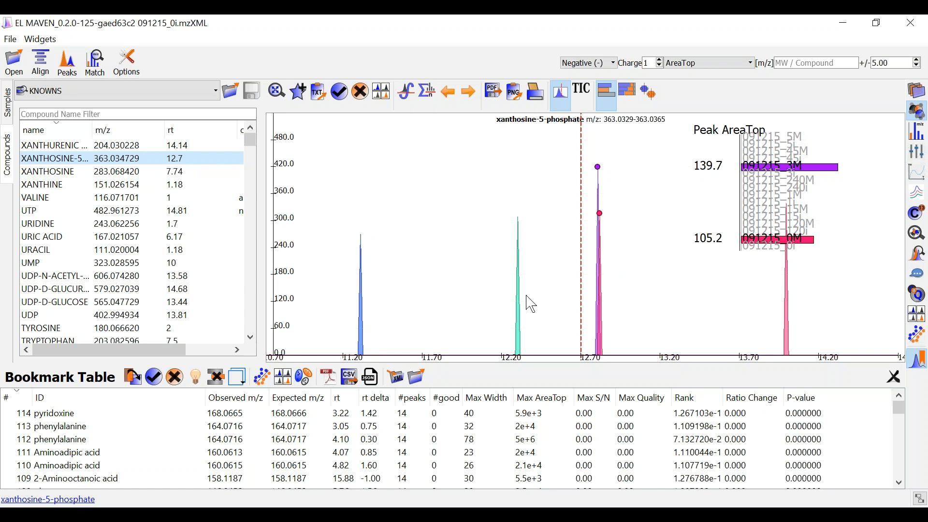
pyautogui.moveTo(150, 504)
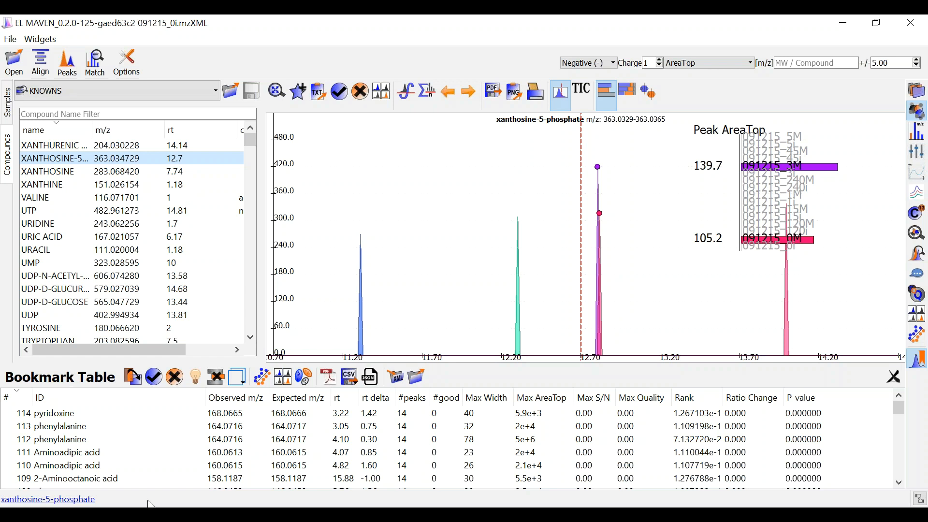
pyautogui.moveTo(603, 175)
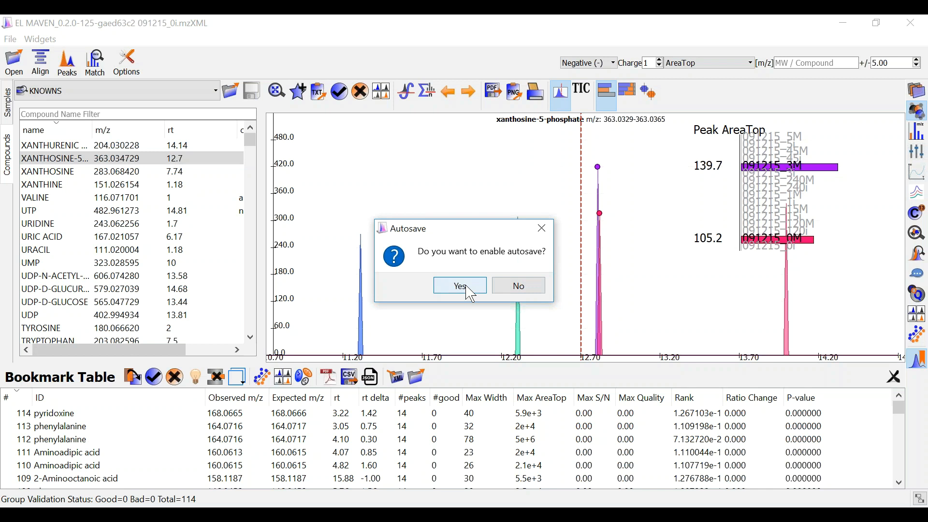
# Enable autosave and save the project under the name 'demo'
pyautogui.click(459, 285)
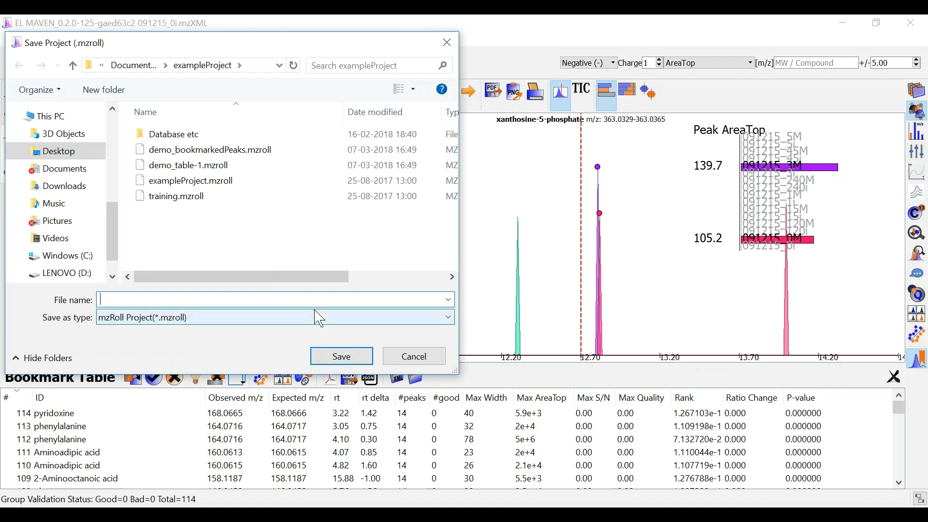
pyautogui.write('demo')
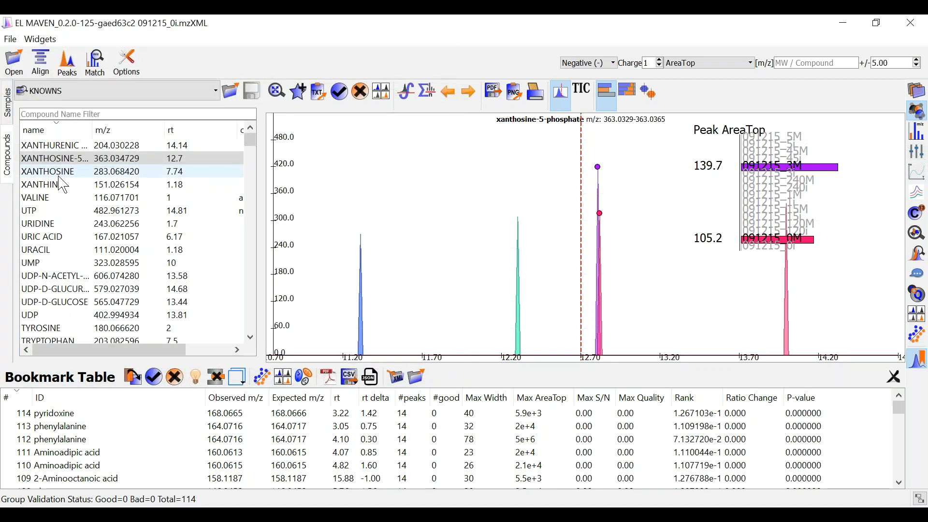
# View the butyryl-CoA, CMP and CDP chromatograms in turn
pyautogui.click(48, 171)
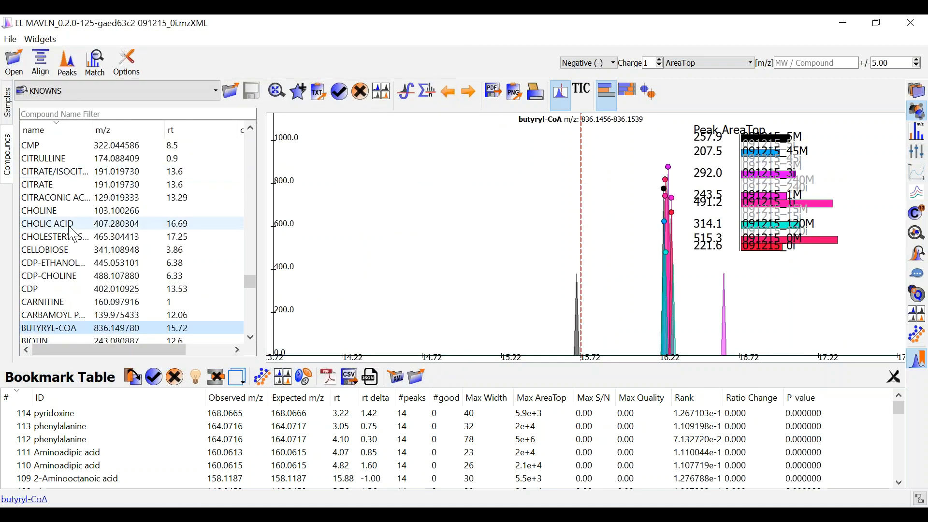
pyautogui.click(30, 145)
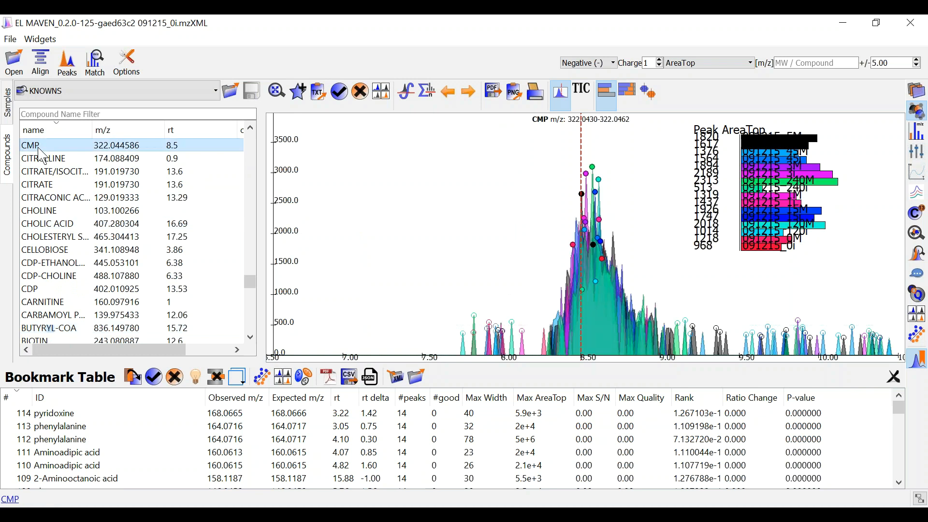
pyautogui.click(30, 289)
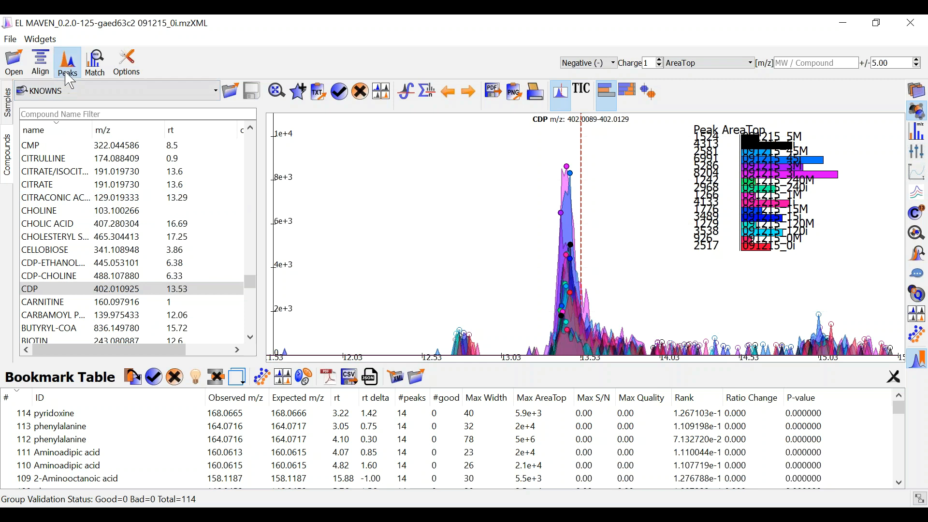
# Find peaks via Compound Database Search on KNOWNS, with automated feature detection off
pyautogui.click(67, 62)
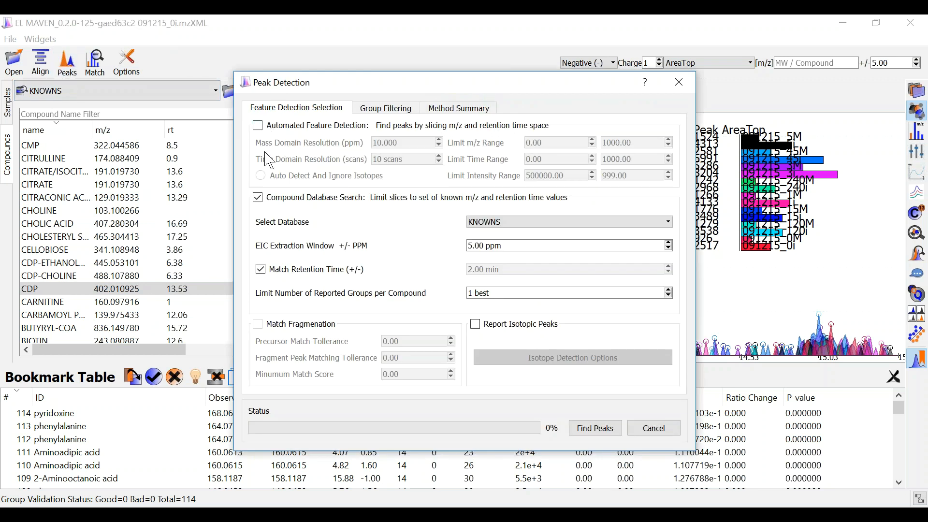
pyautogui.moveTo(296, 180)
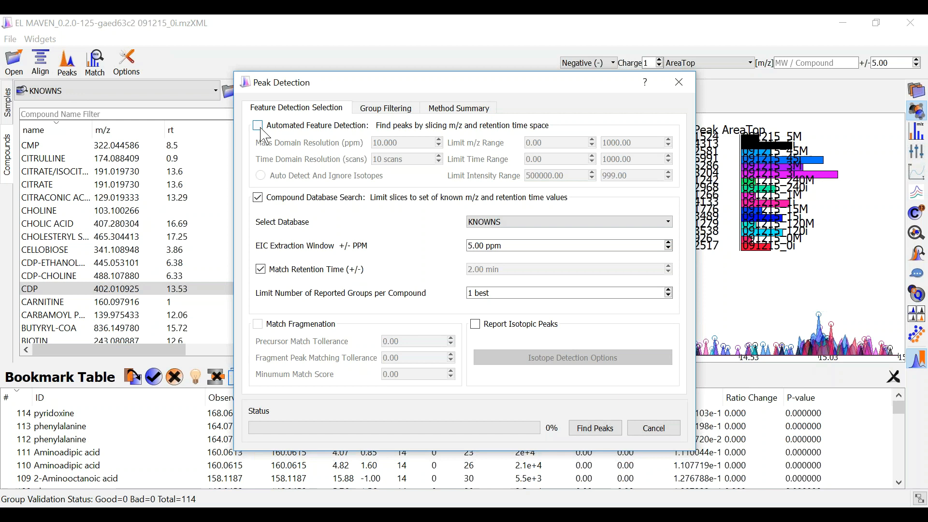
pyautogui.click(258, 125)
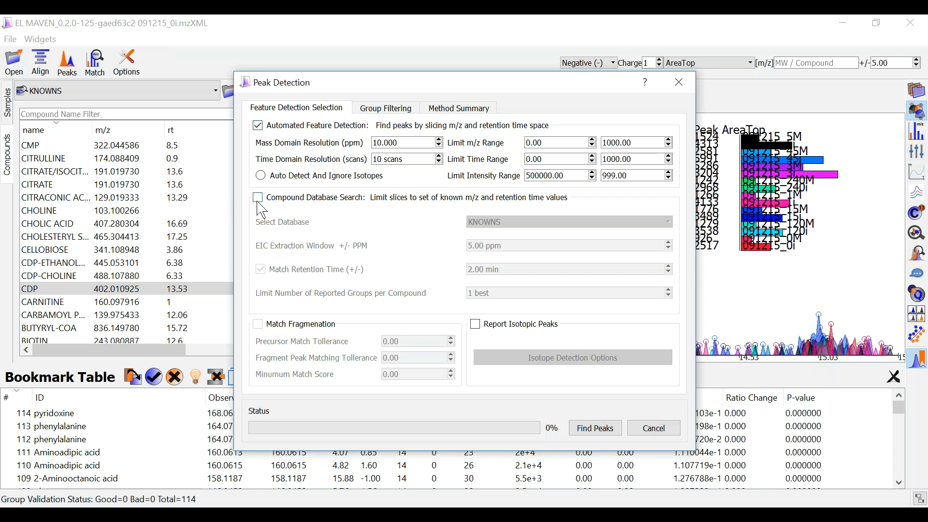
pyautogui.click(257, 197)
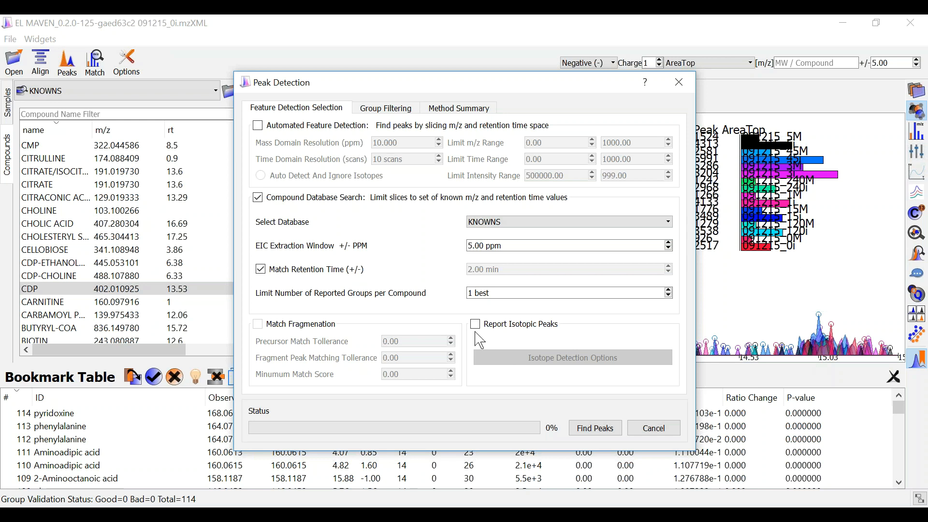
pyautogui.moveTo(417, 423)
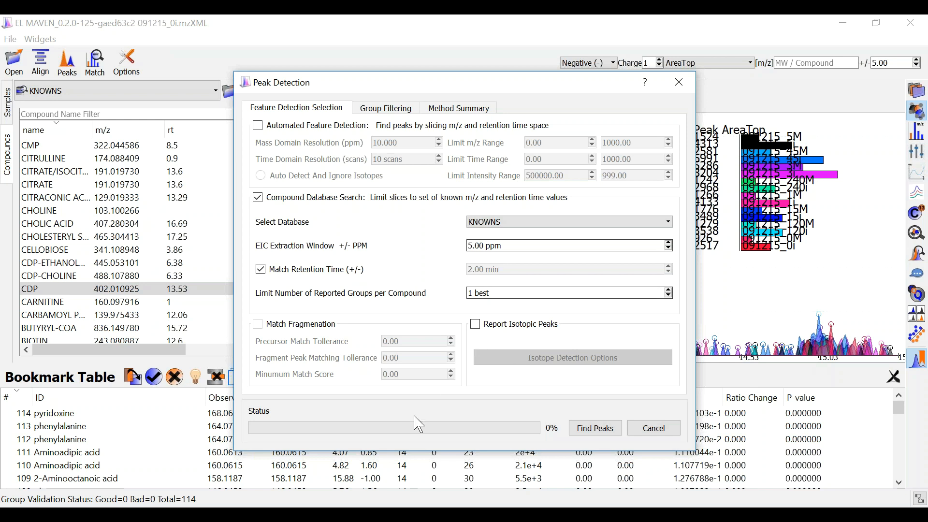
pyautogui.moveTo(599, 447)
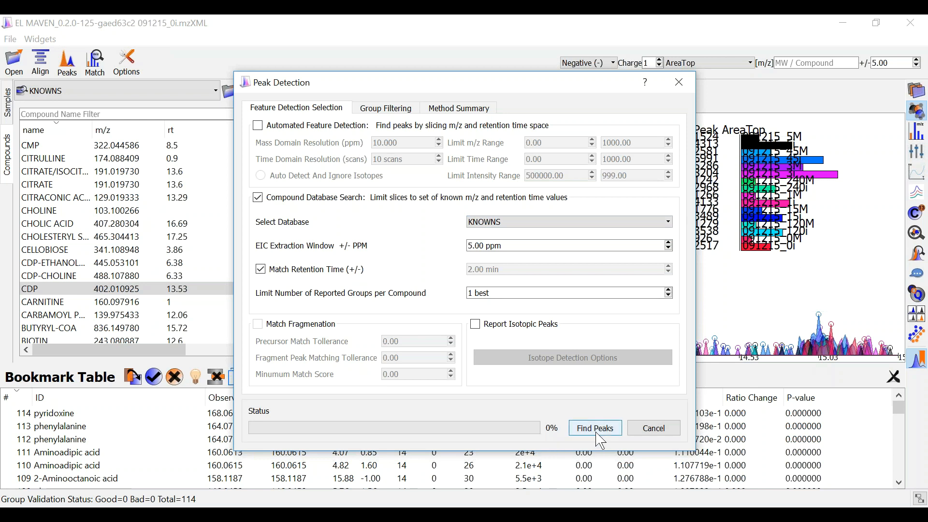
pyautogui.click(594, 427)
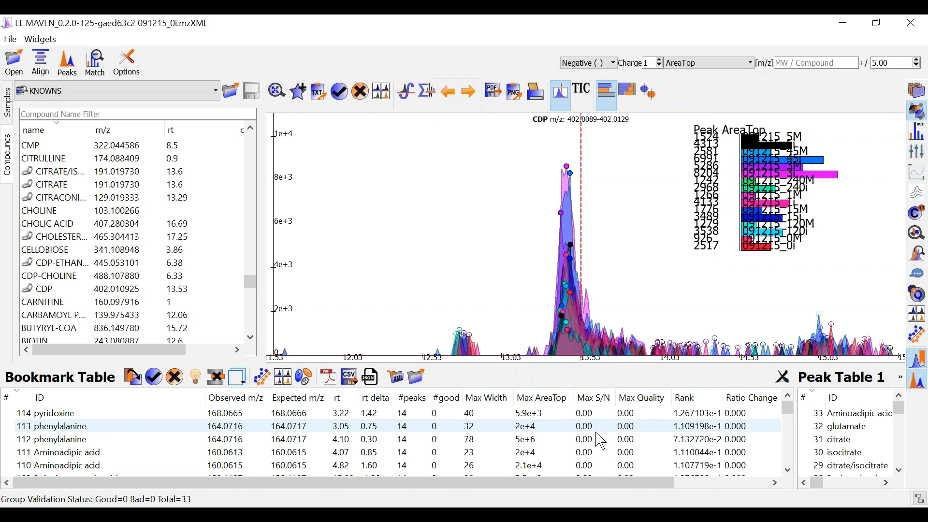
# Bring up Peak Table 1 and inspect the aminoadipic acid peak group
pyautogui.click(52, 426)
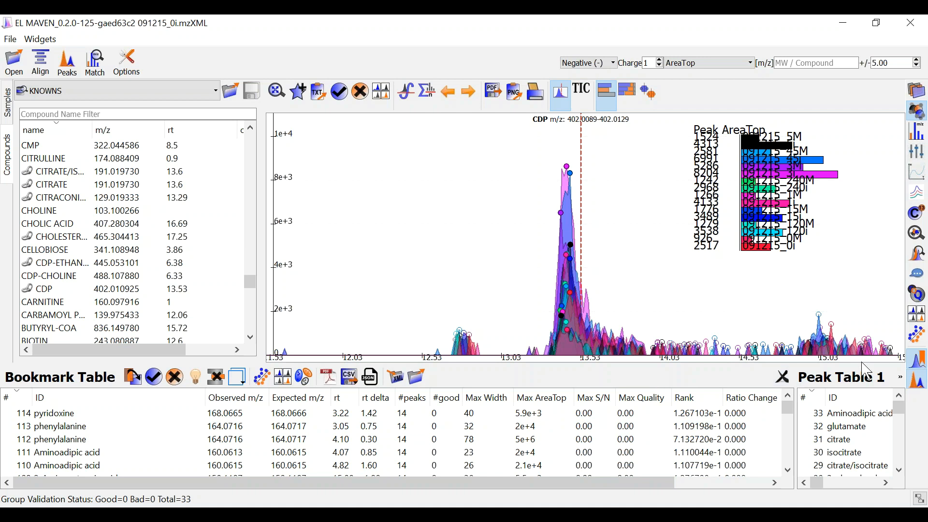
pyautogui.click(53, 427)
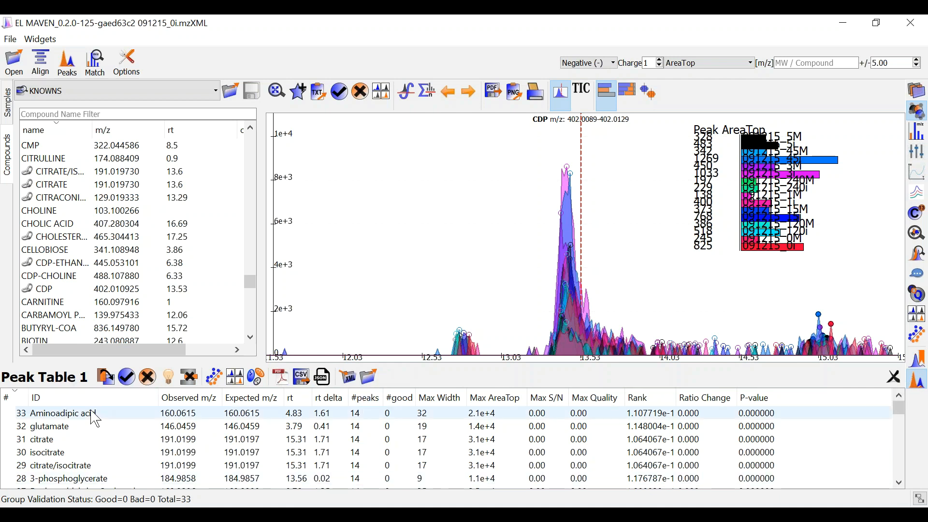
pyautogui.click(58, 413)
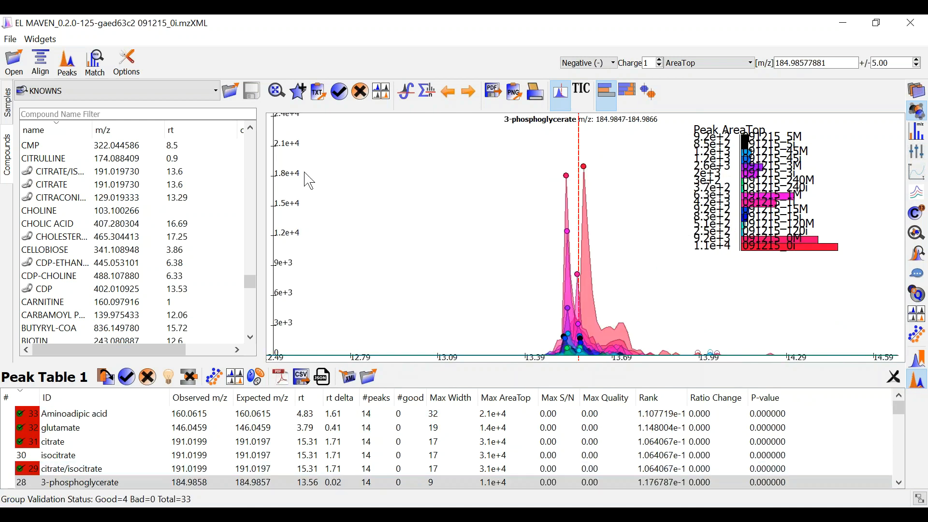
pyautogui.click(73, 413)
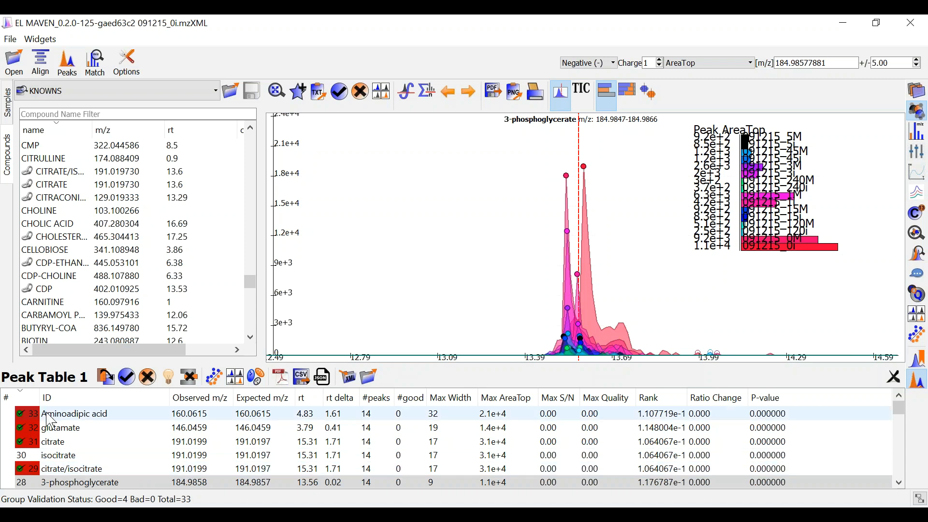
pyautogui.moveTo(52, 421)
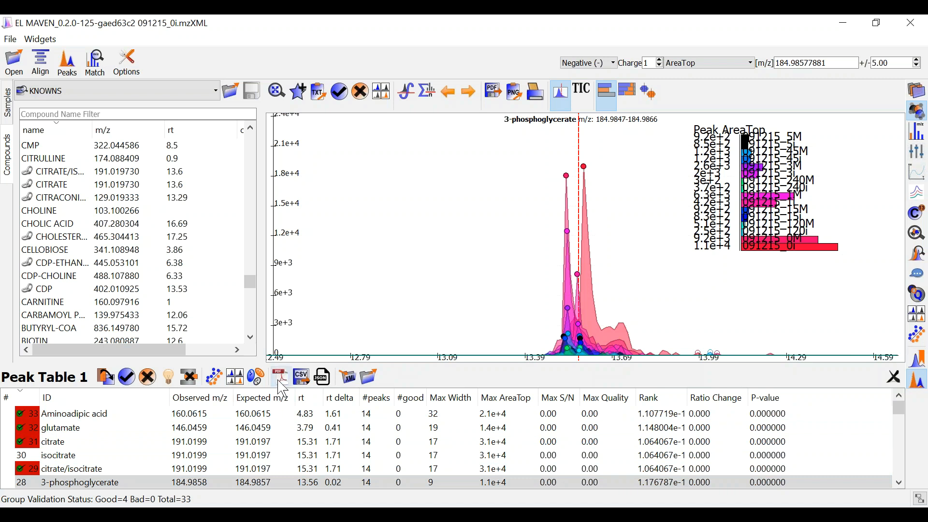
pyautogui.moveTo(278, 376)
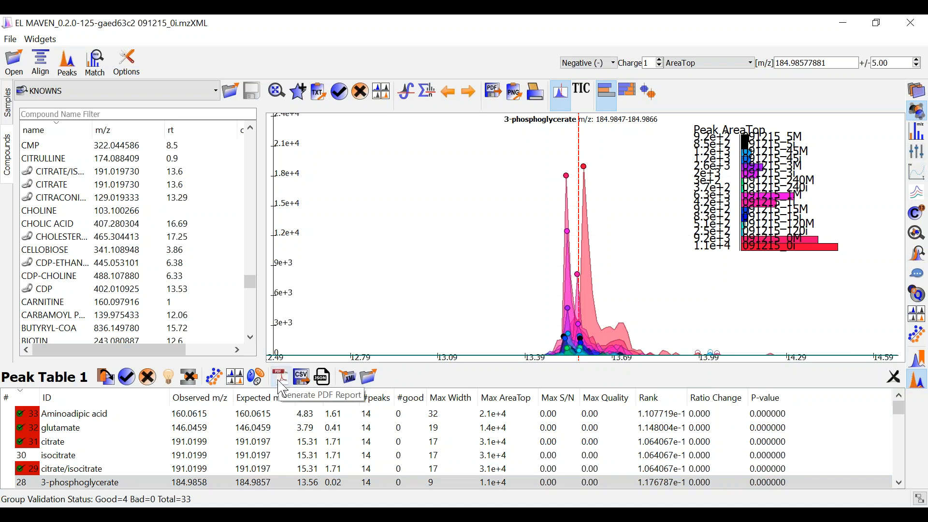
pyautogui.moveTo(300, 377)
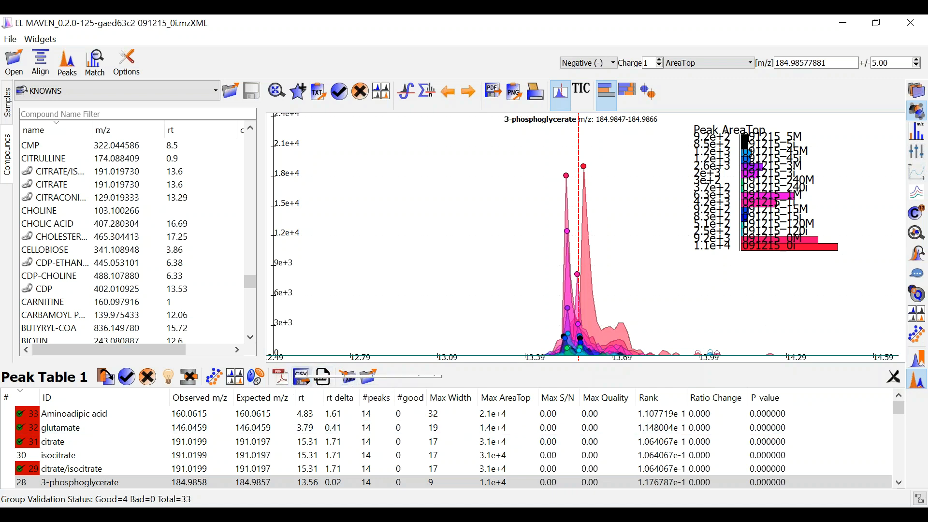
# Choose Export All Groups from Peak Table 1's CSV export menu
pyautogui.click(300, 376)
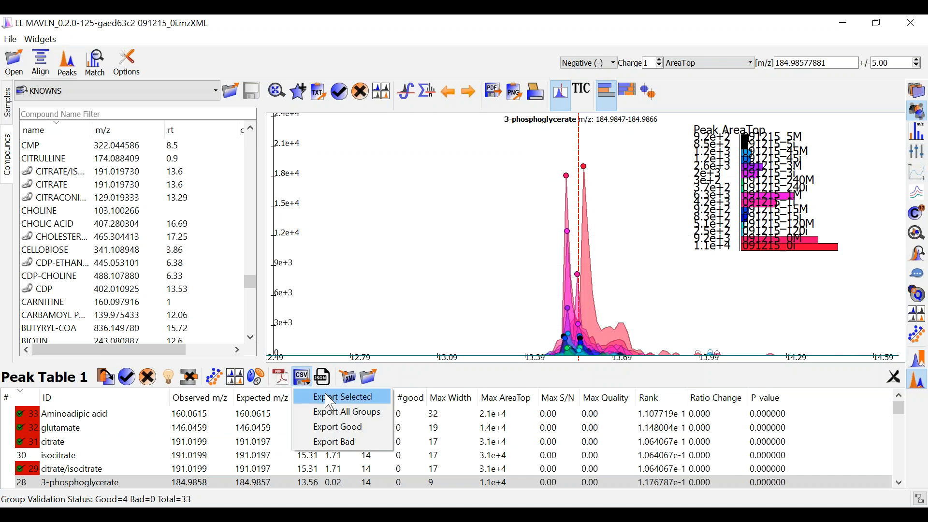
pyautogui.moveTo(342, 426)
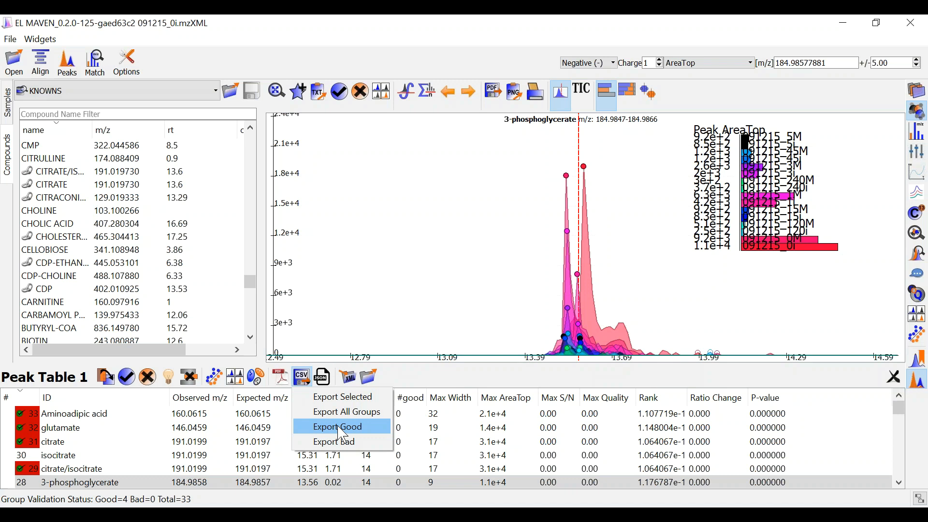
pyautogui.moveTo(348, 411)
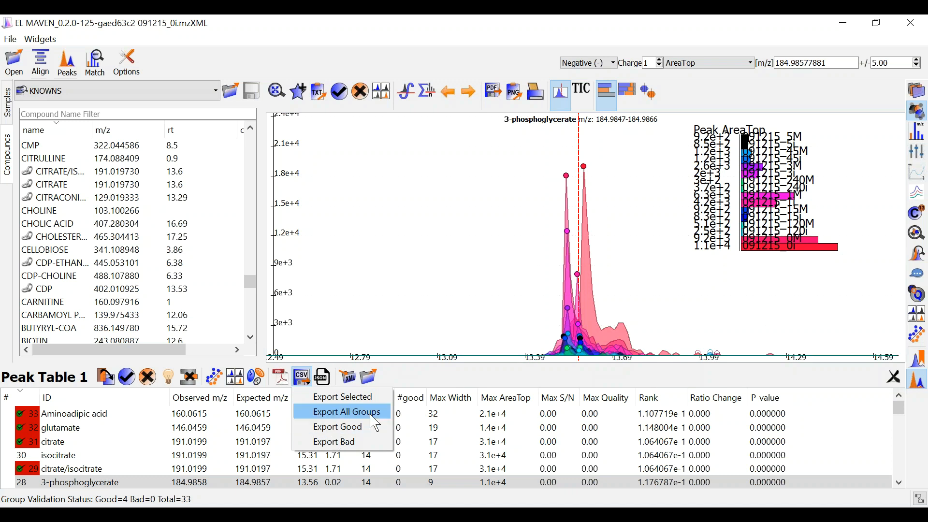
pyautogui.click(346, 411)
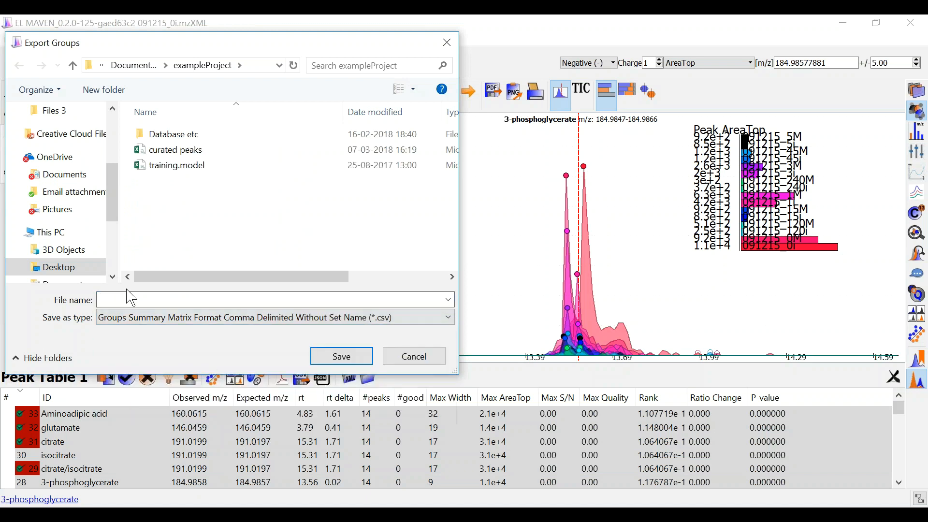
# Name the export file curated_peaks in exampleProject and save it
pyautogui.click(266, 300)
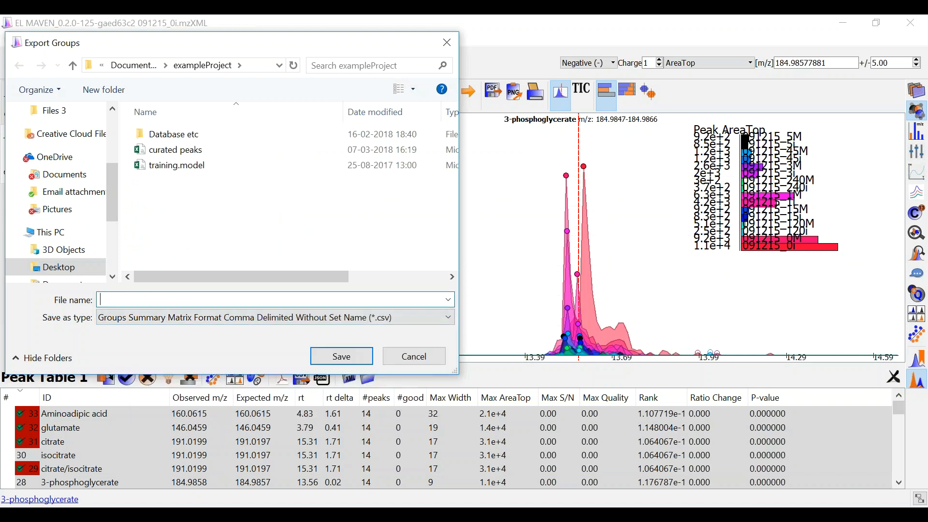
pyautogui.write('curated_peaks')
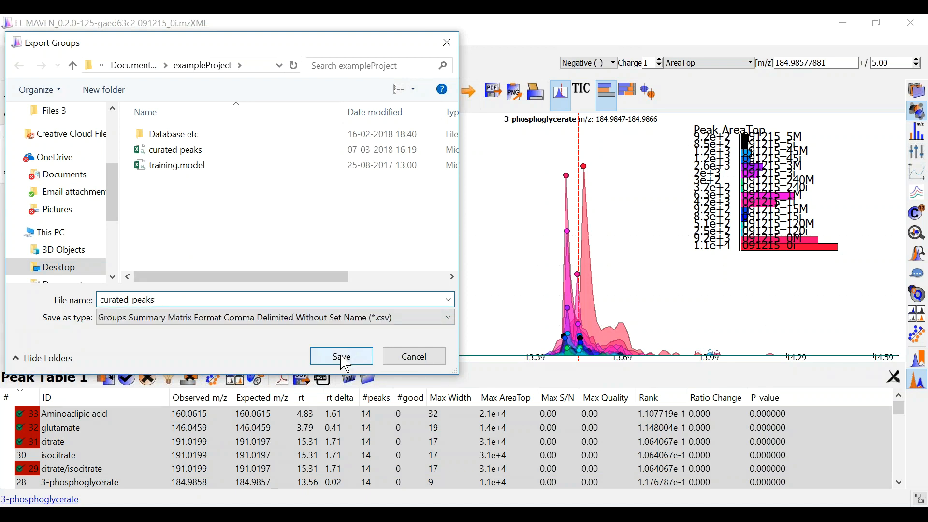
pyautogui.click(341, 356)
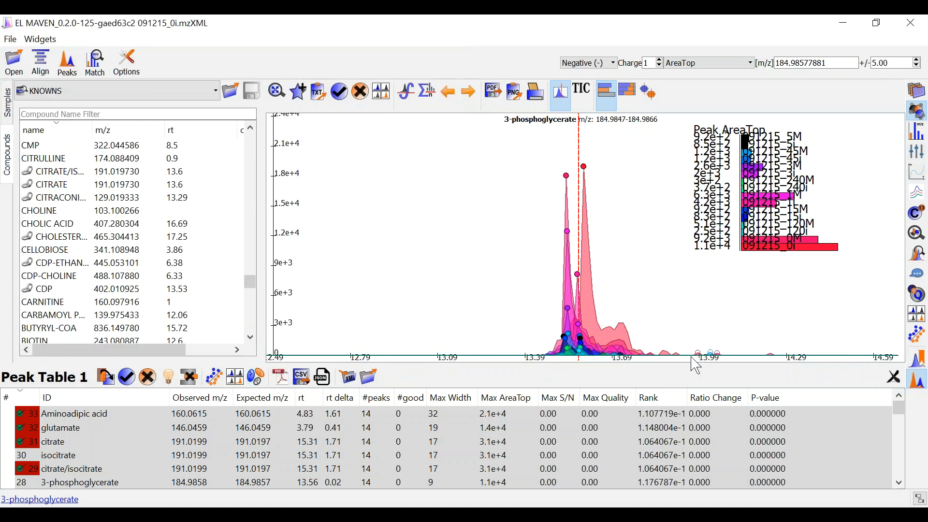
pyautogui.moveTo(835, 83)
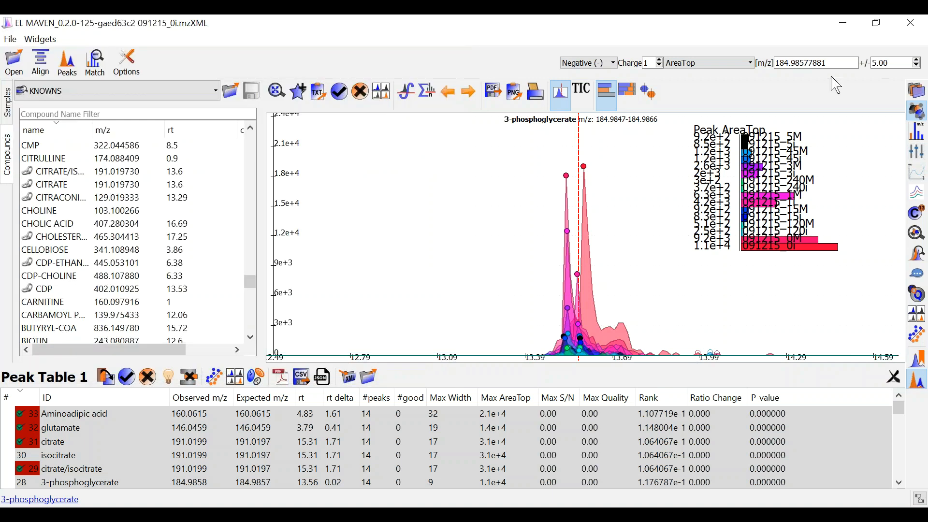